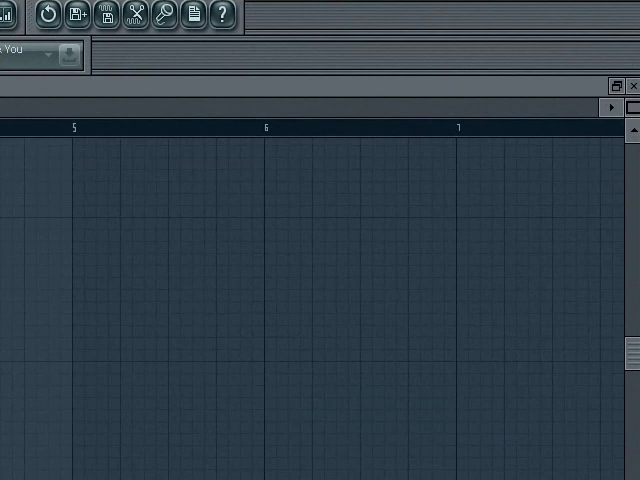
{"action": "mouse_move", "coordinate": [552, 93]}
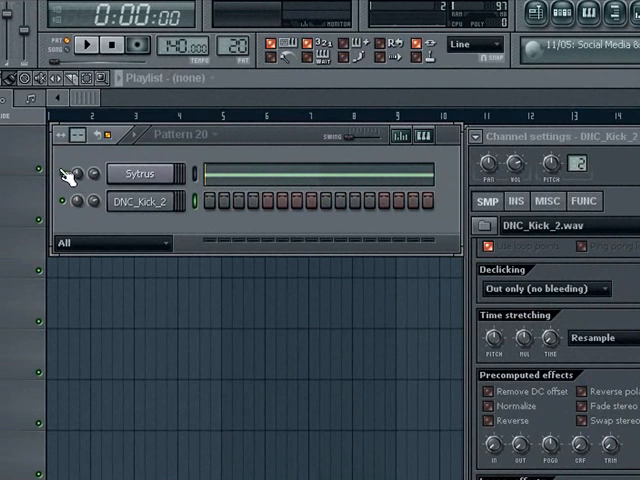
Step: Play pattern 20 with the Sytrus pad muted, then again with the pad and kick together
{"action": "left_click", "coordinate": [283, 205]}
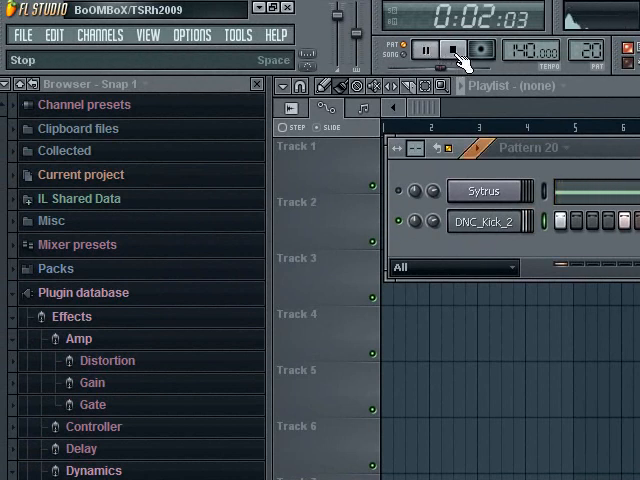
{"action": "left_click", "coordinate": [446, 48]}
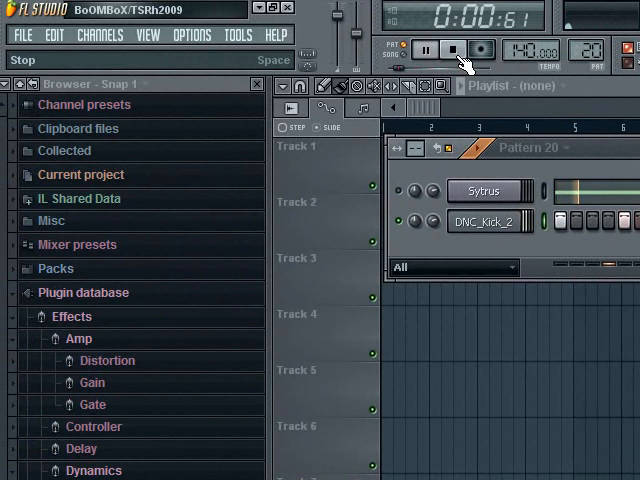
{"action": "left_click", "coordinate": [447, 48]}
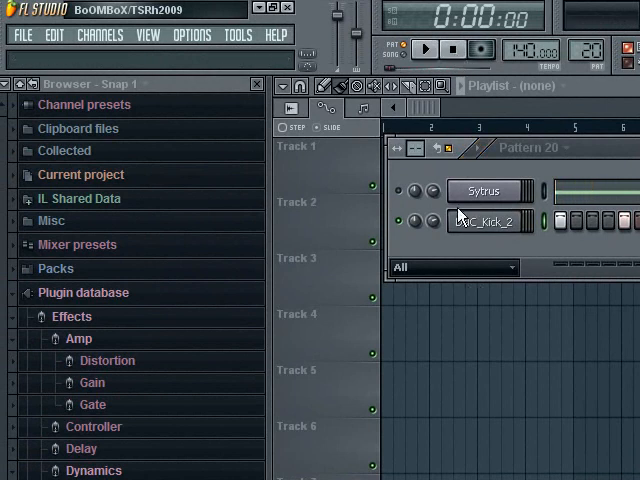
{"action": "mouse_move", "coordinate": [408, 192]}
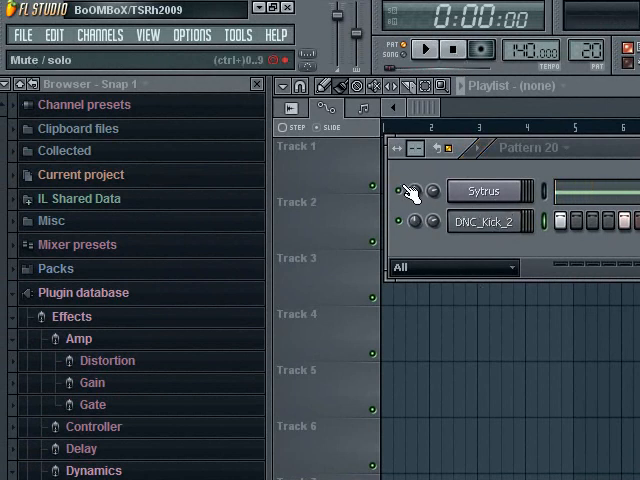
{"action": "left_click", "coordinate": [434, 48]}
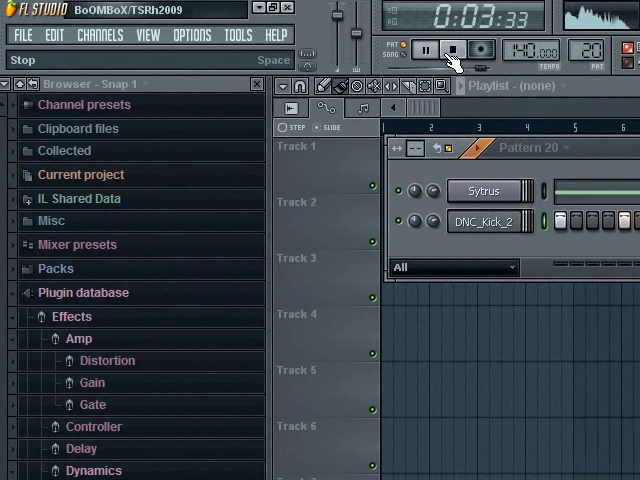
{"action": "left_click", "coordinate": [454, 49]}
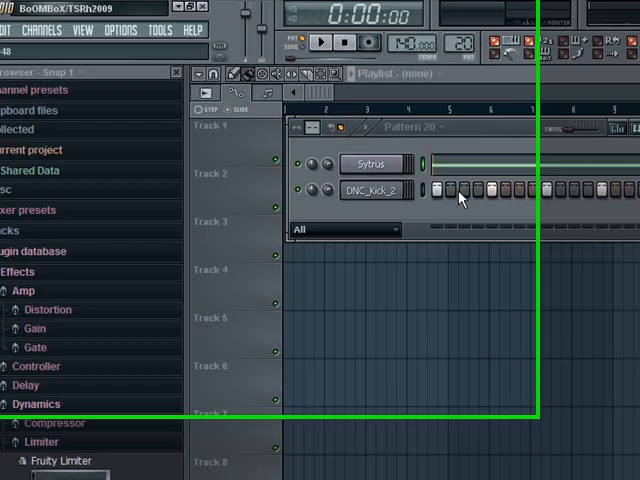
Step: Play the pattern briefly, then stop playback
{"action": "left_click", "coordinate": [403, 47]}
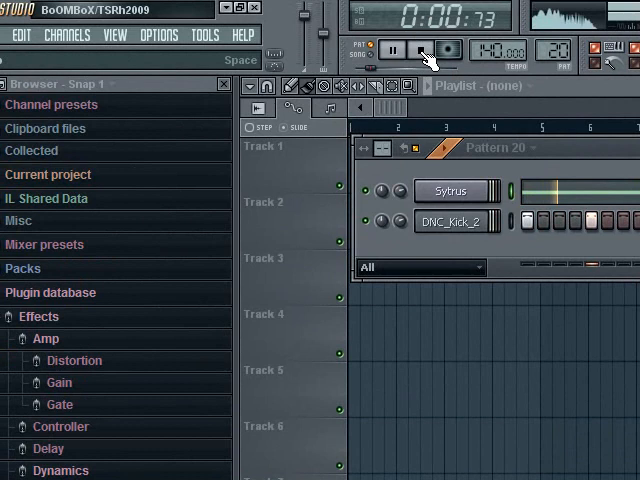
{"action": "left_click", "coordinate": [405, 48]}
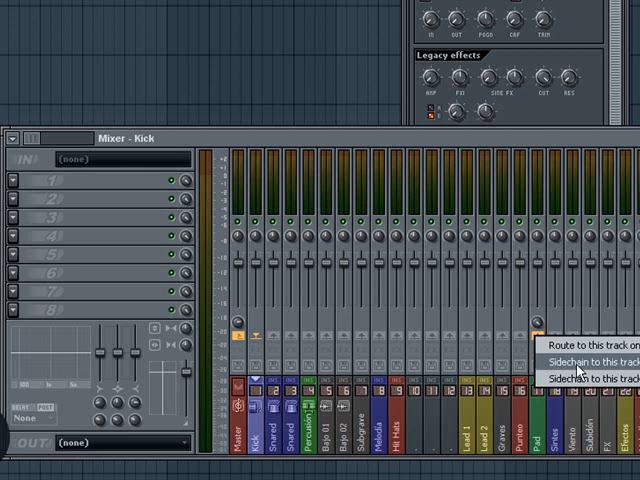
{"action": "mouse_move", "coordinate": [611, 365]}
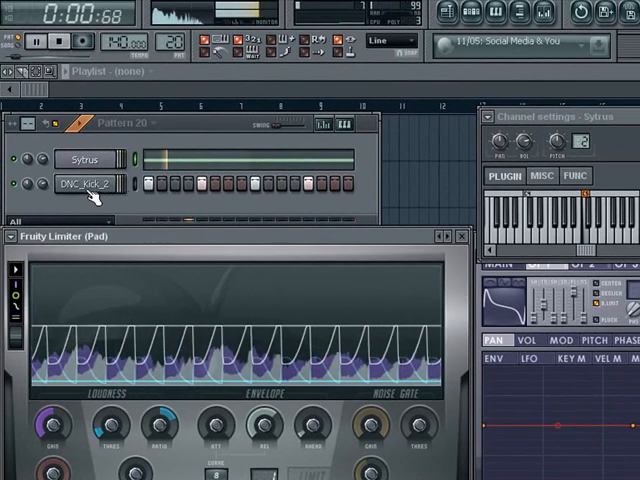
Step: Show DNC_Kick_2's channel settings beside the Pad's Fruity Limiter while the pattern plays
{"action": "left_click", "coordinate": [88, 185]}
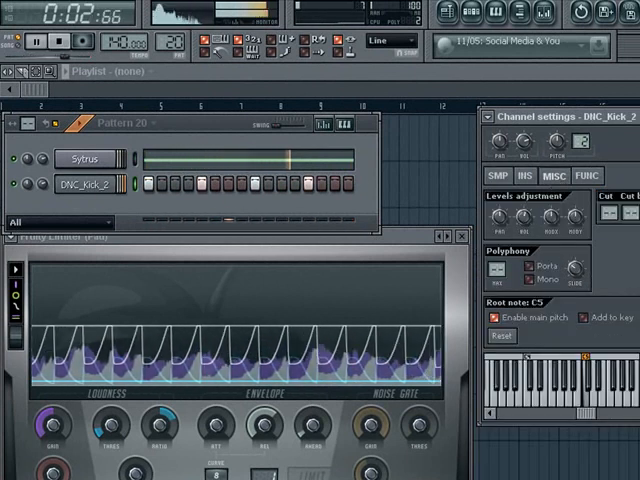